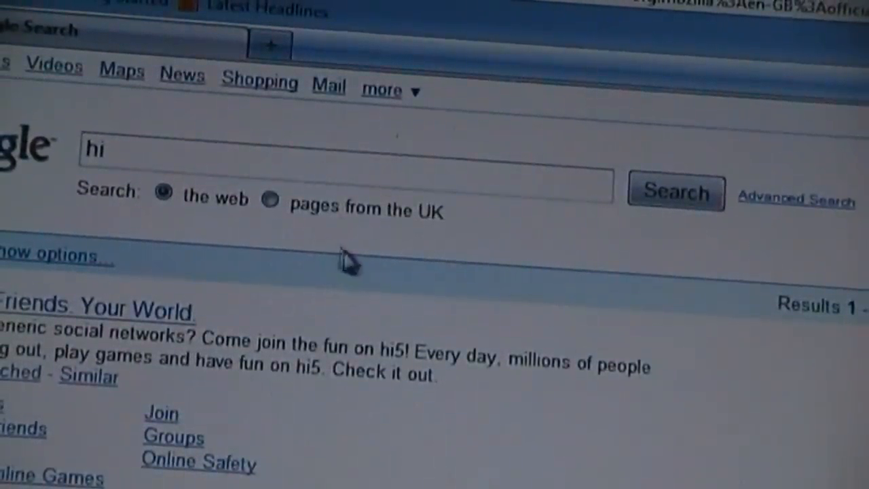
pyautogui.moveTo(458, 340)
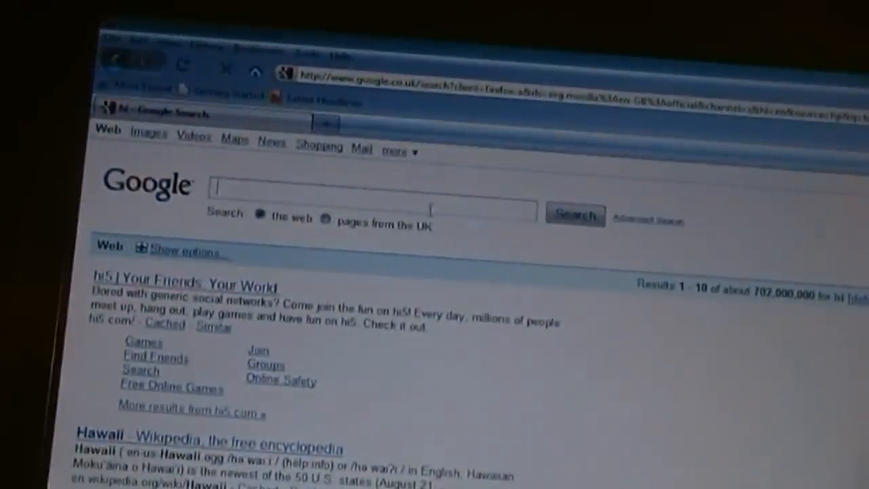
pyautogui.write('j')
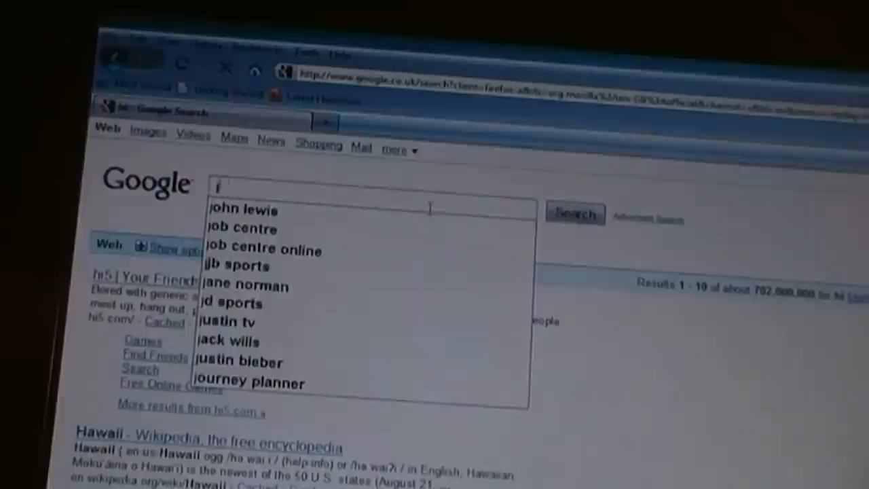
pyautogui.write('ackma')
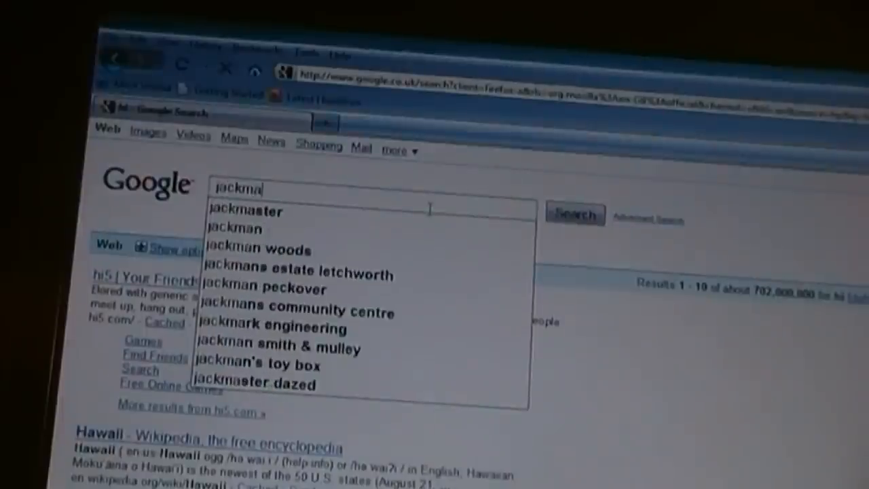
pyautogui.write('xwel')
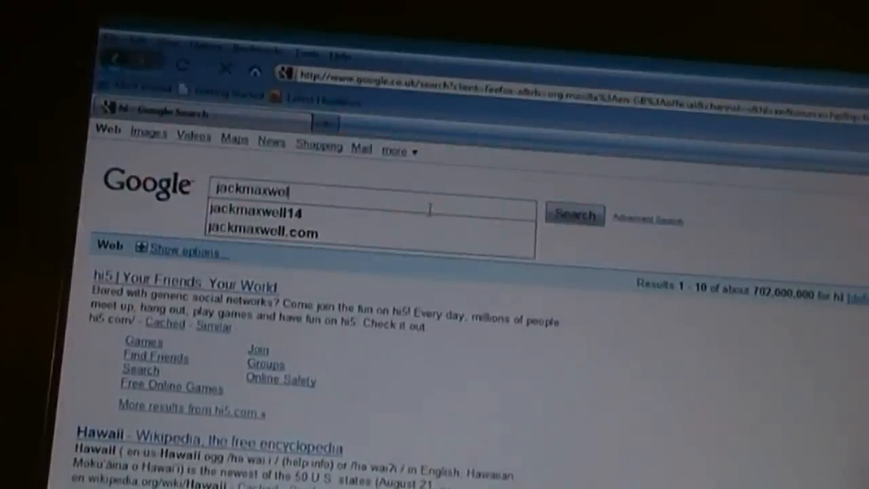
pyautogui.click(254, 211)
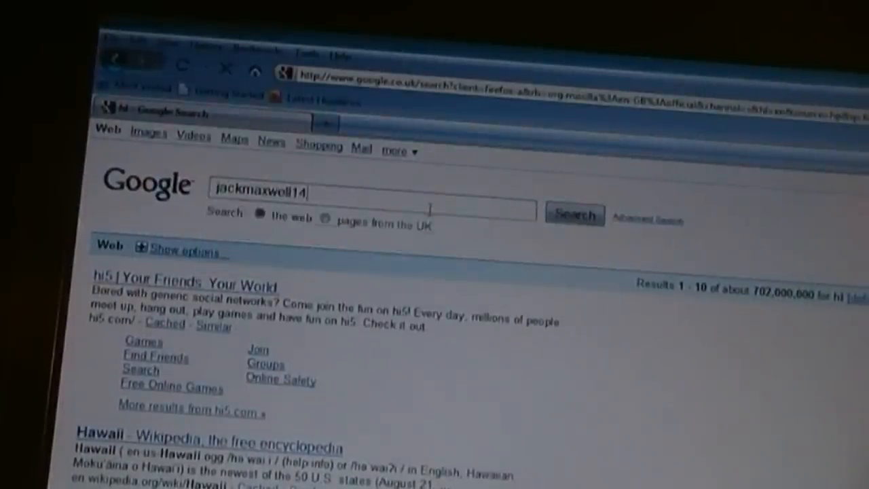
pyautogui.click(574, 215)
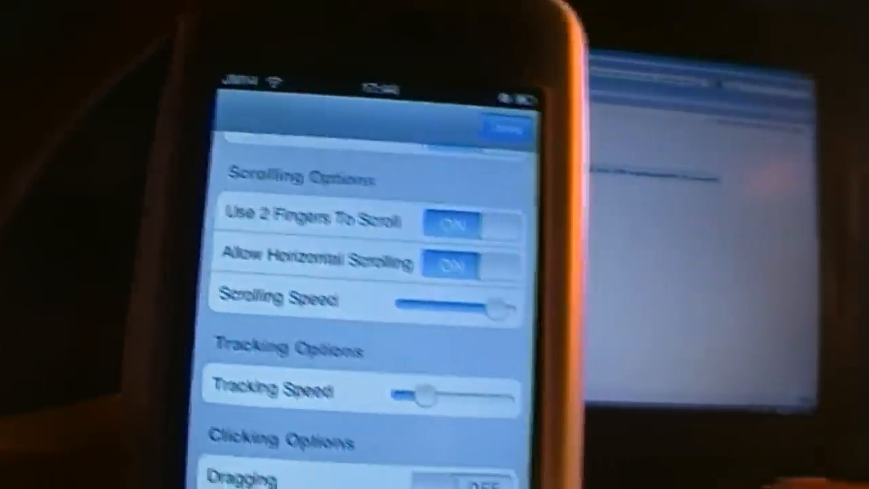
# Scroll the app's settings down to Clicking Options and switch Dragging on
pyautogui.scroll(-3)
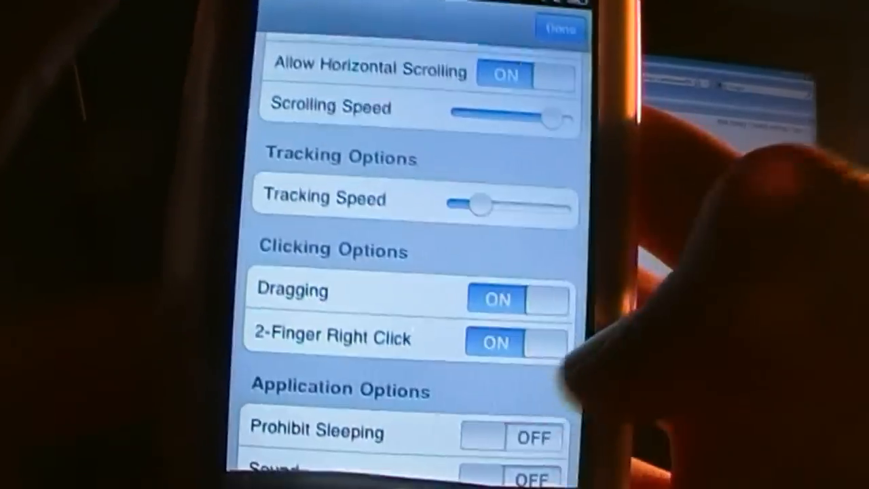